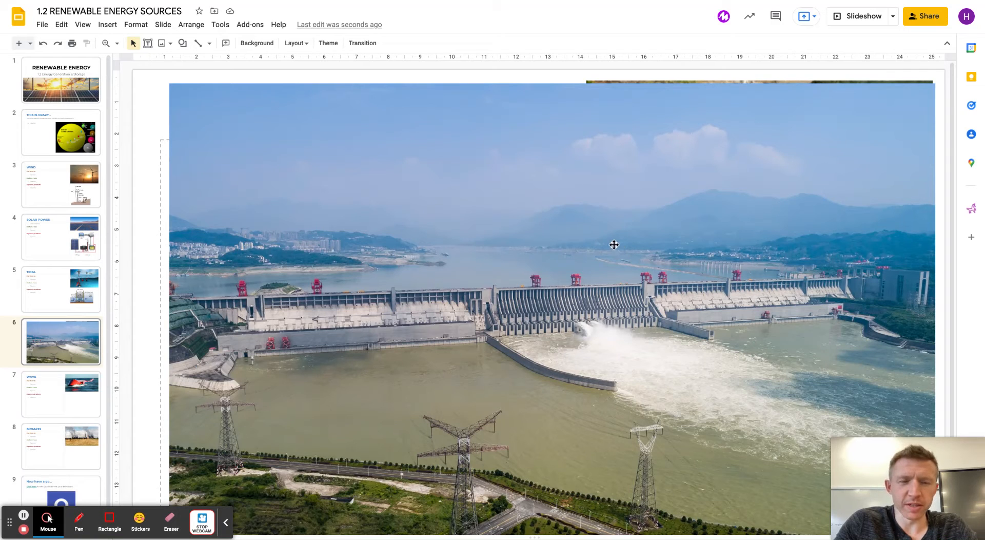
mouse_move(447, 327)
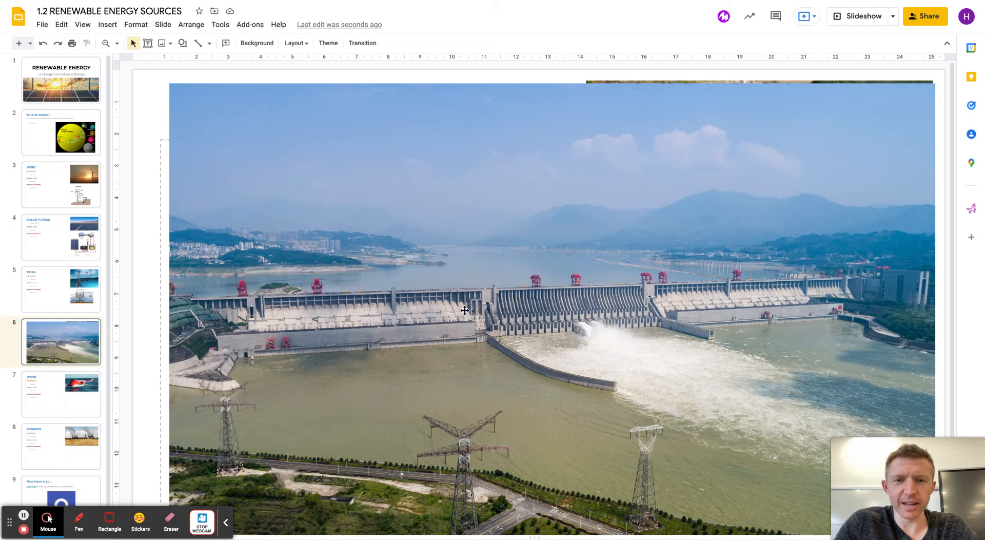
mouse_move(528, 291)
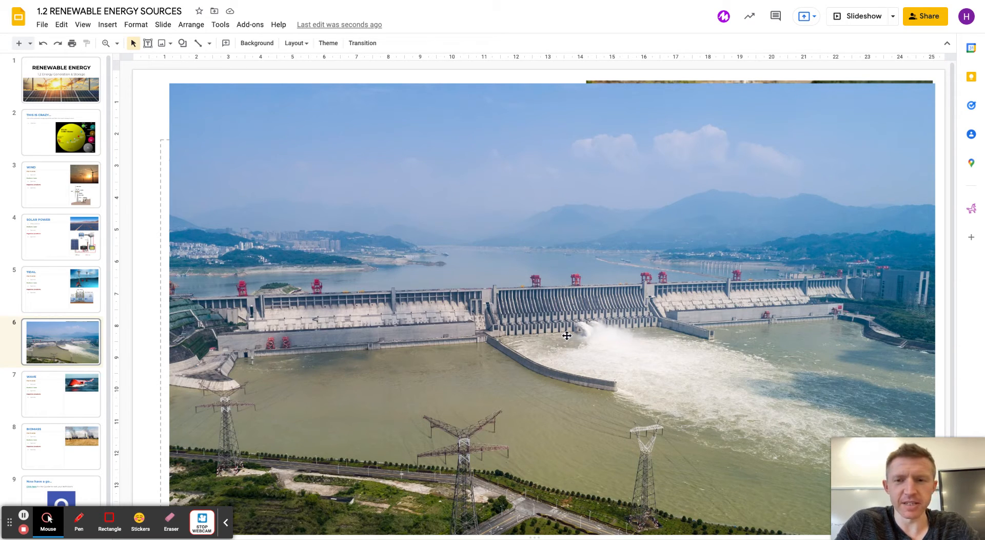
mouse_move(554, 339)
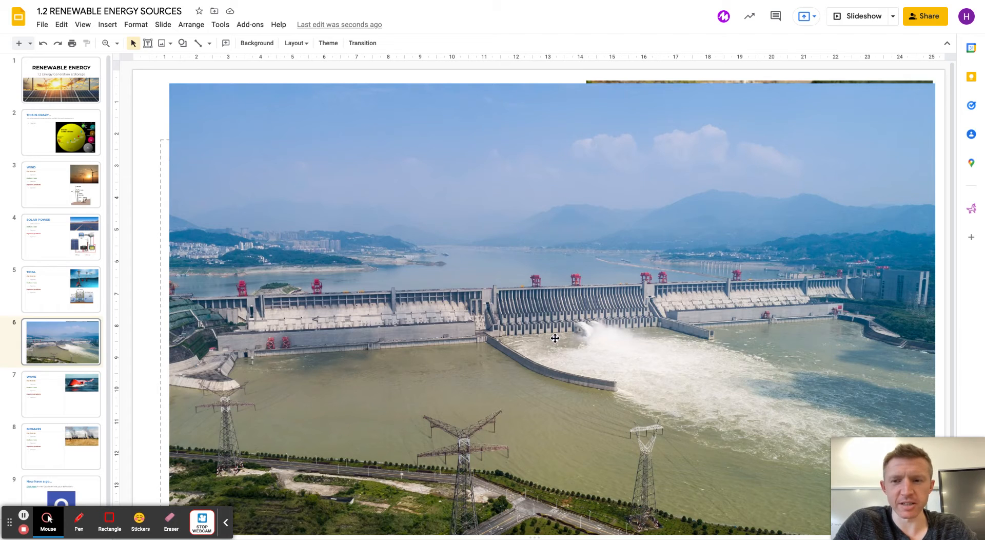
Step: Flip between the WAVE and hydroelectricity slides, then display slide 8, BIOMASS
click(60, 394)
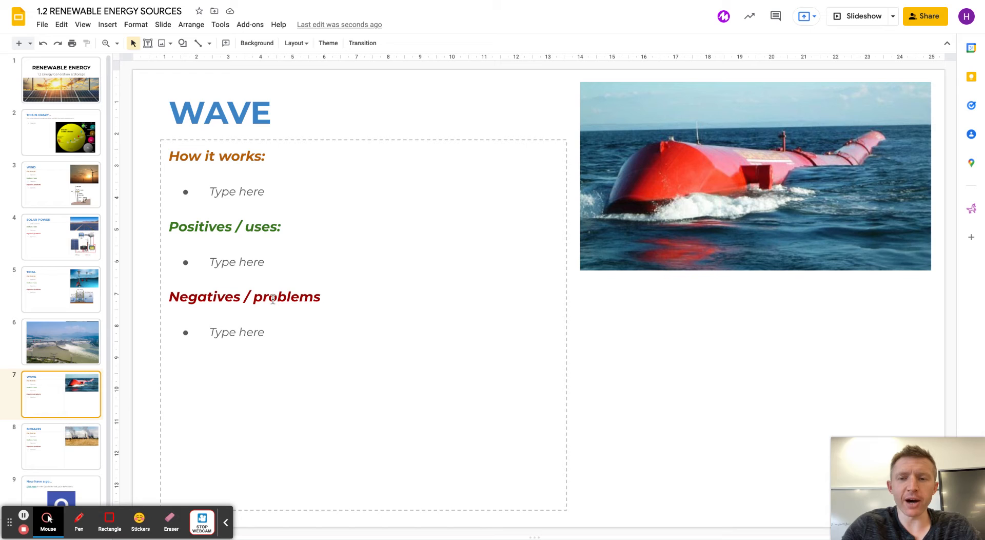
click(61, 341)
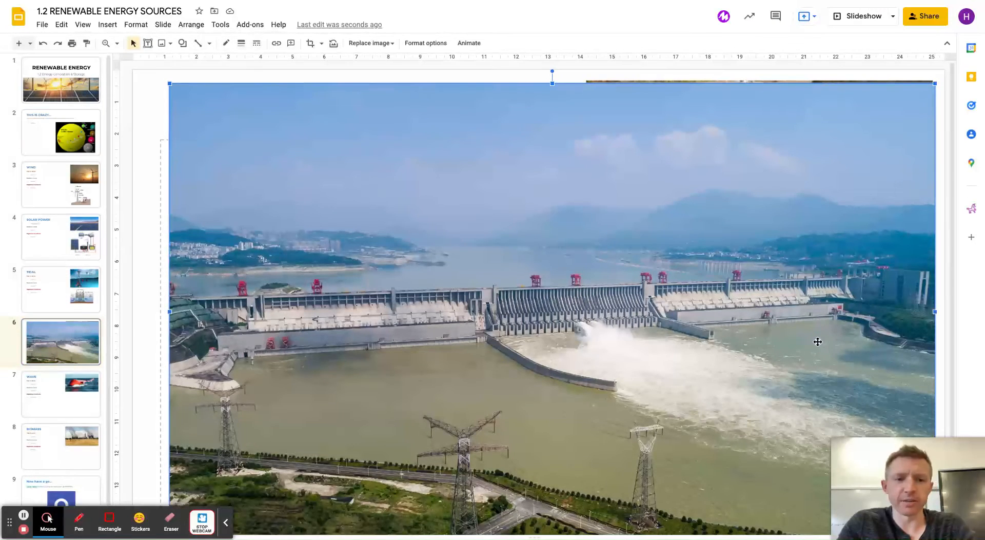
click(61, 394)
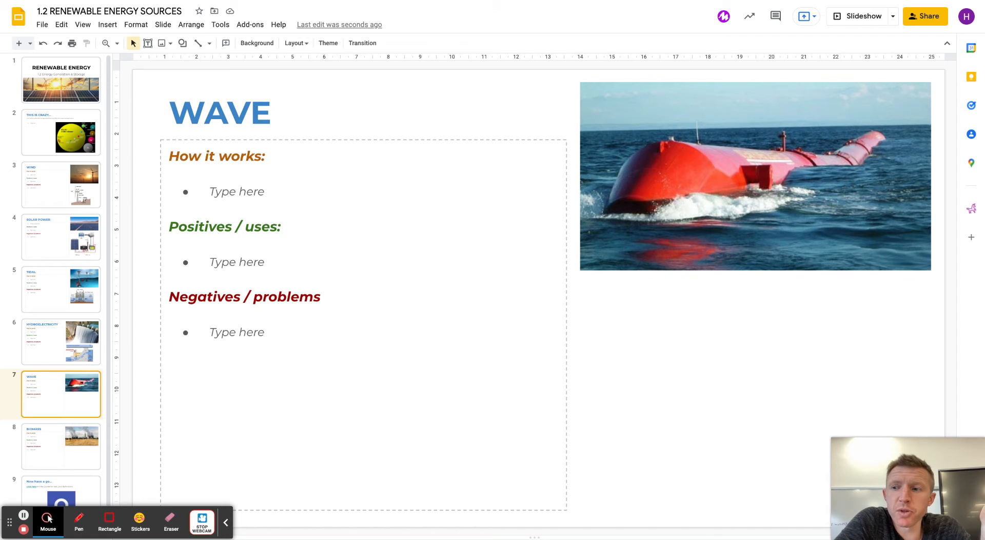
mouse_move(204, 343)
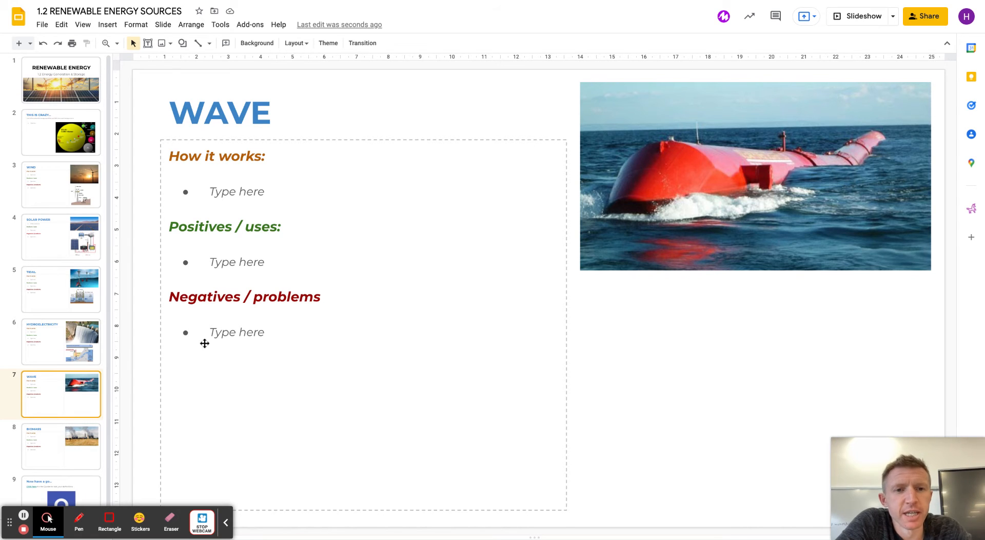
mouse_move(838, 189)
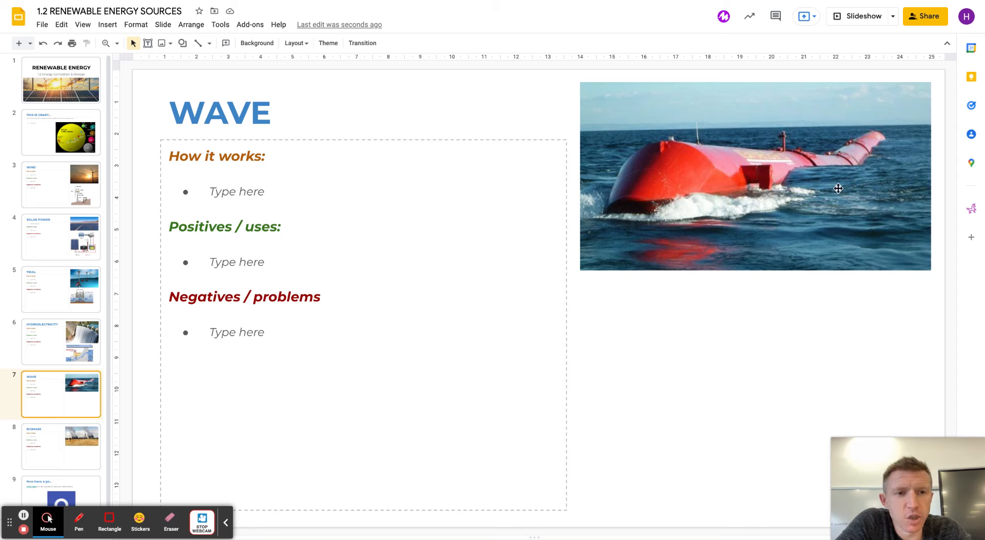
mouse_move(678, 214)
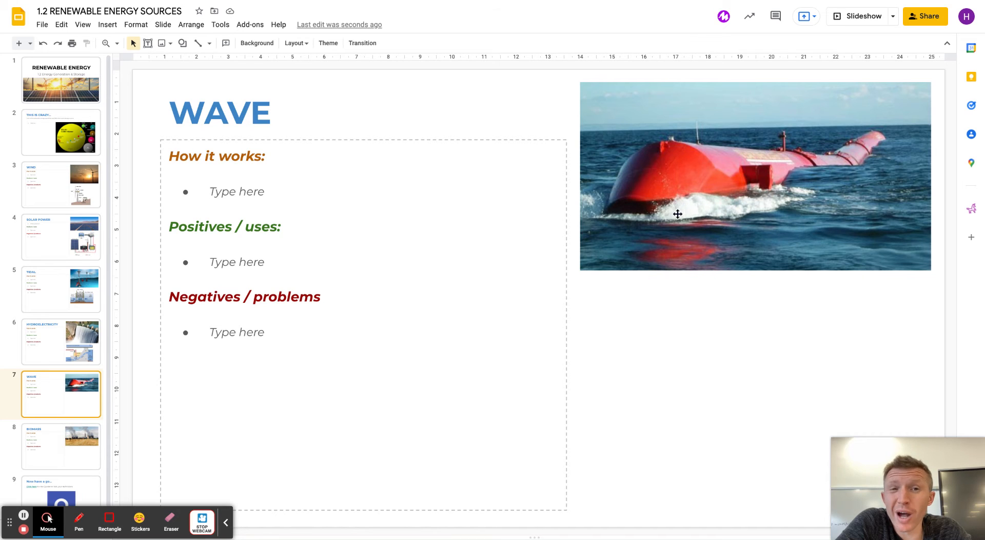
mouse_move(707, 208)
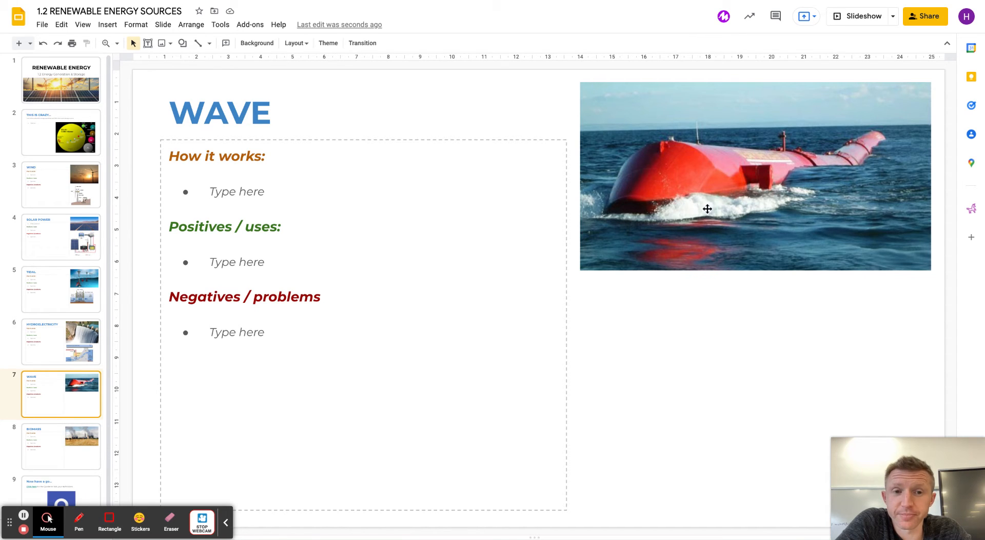
mouse_move(714, 185)
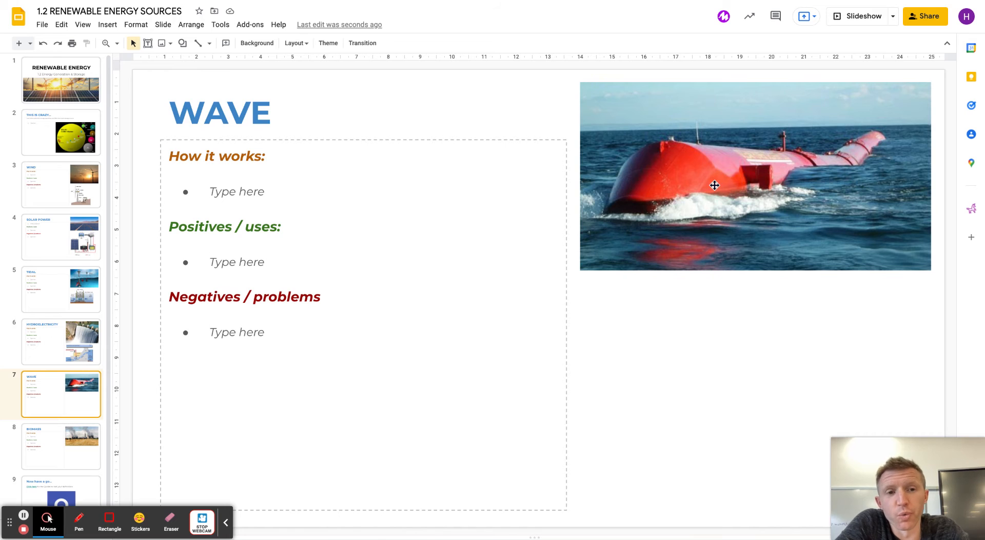
mouse_move(644, 218)
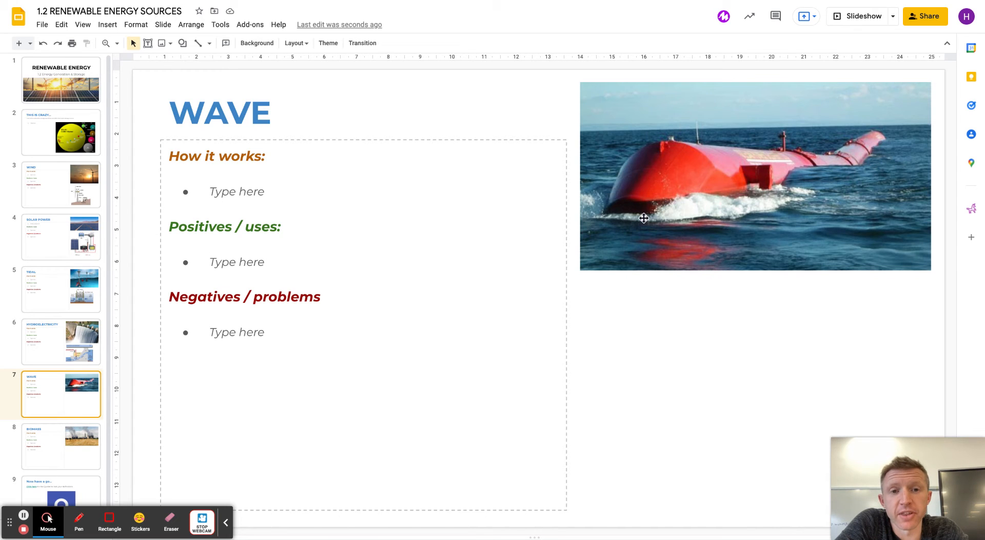
mouse_move(641, 224)
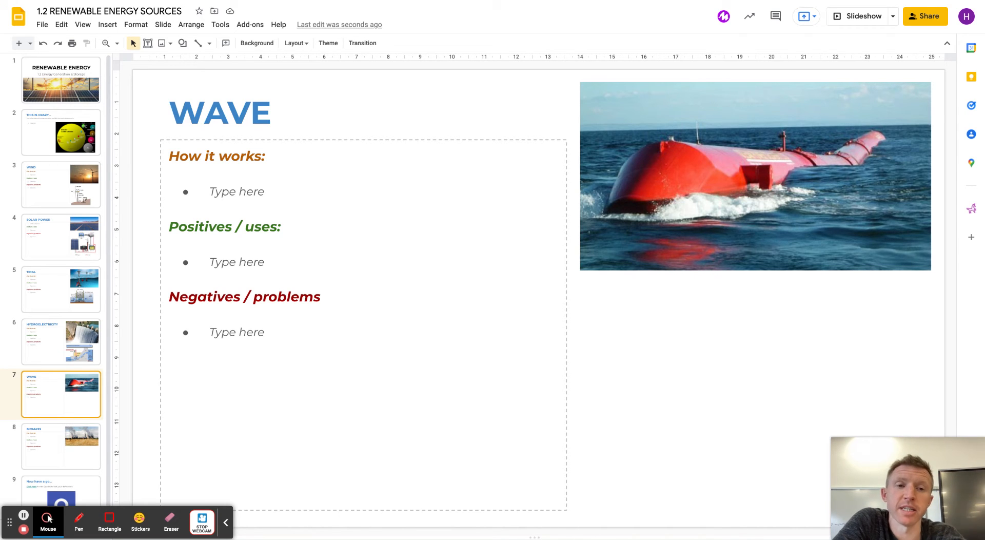
mouse_move(740, 208)
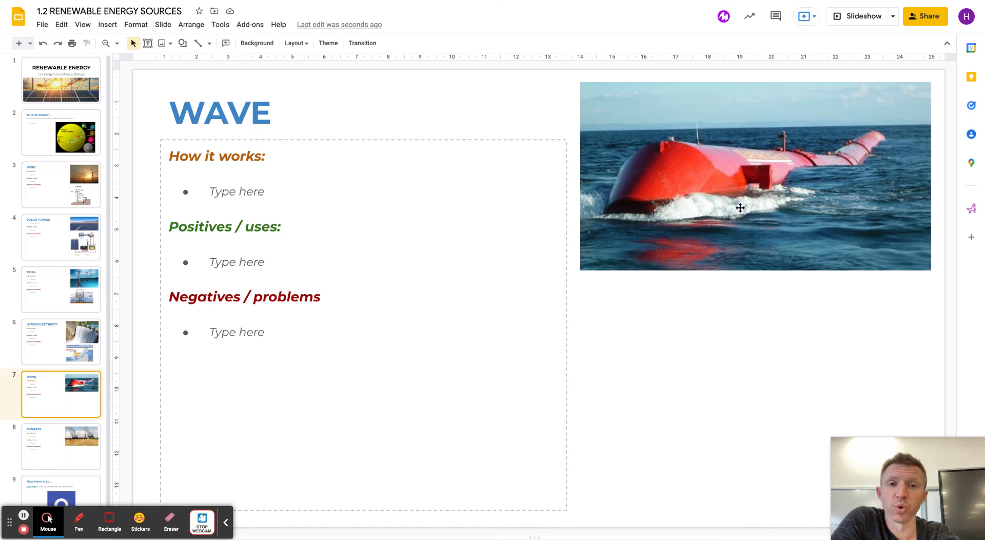
mouse_move(548, 331)
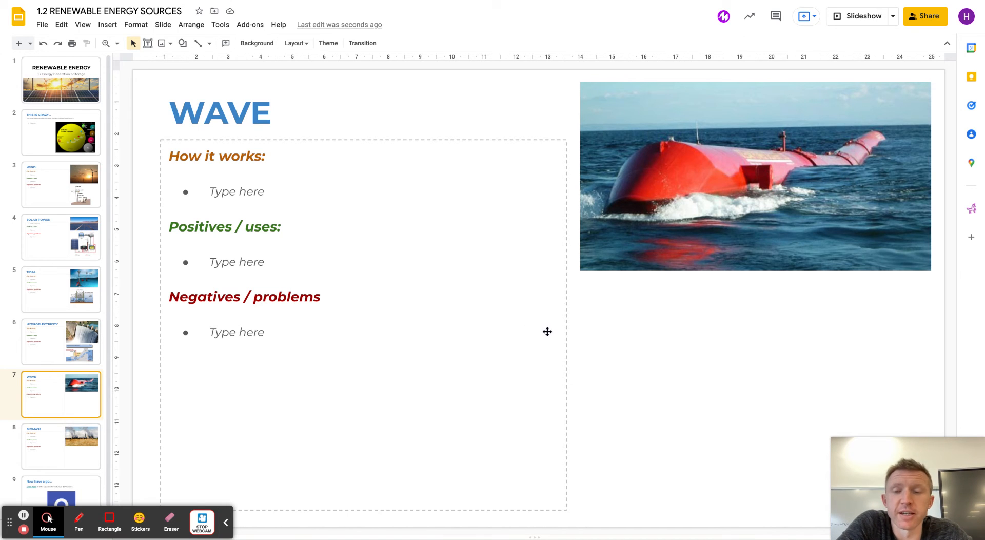
mouse_move(653, 346)
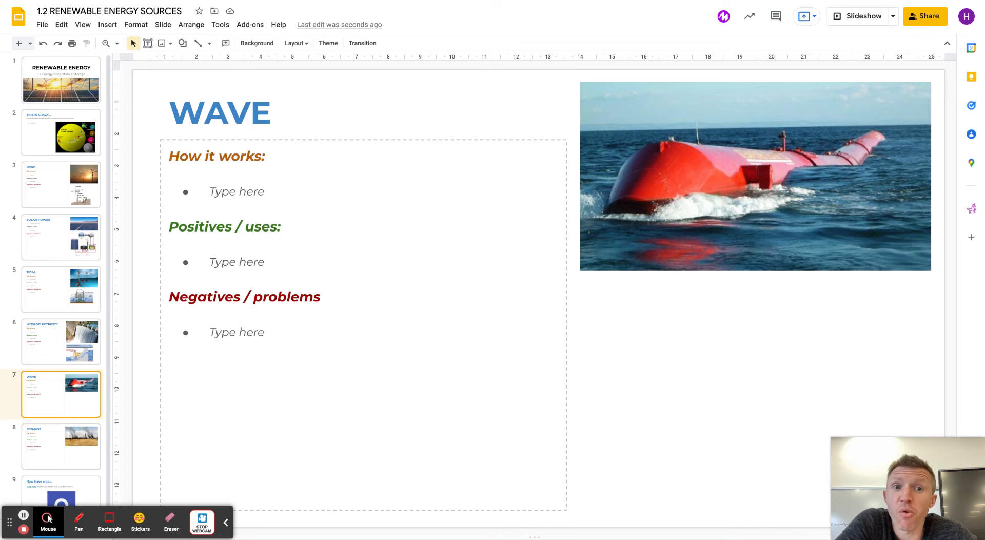
mouse_move(612, 358)
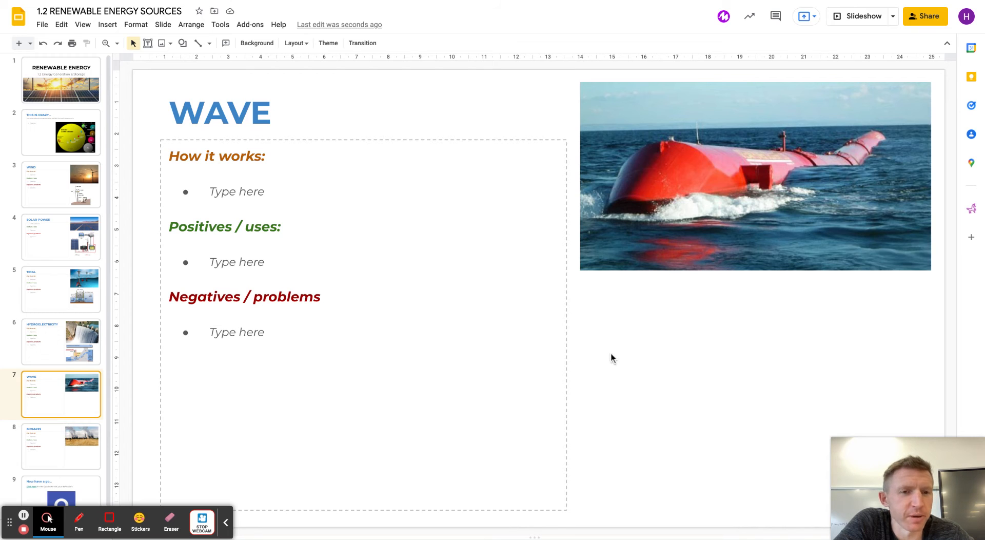
mouse_move(754, 294)
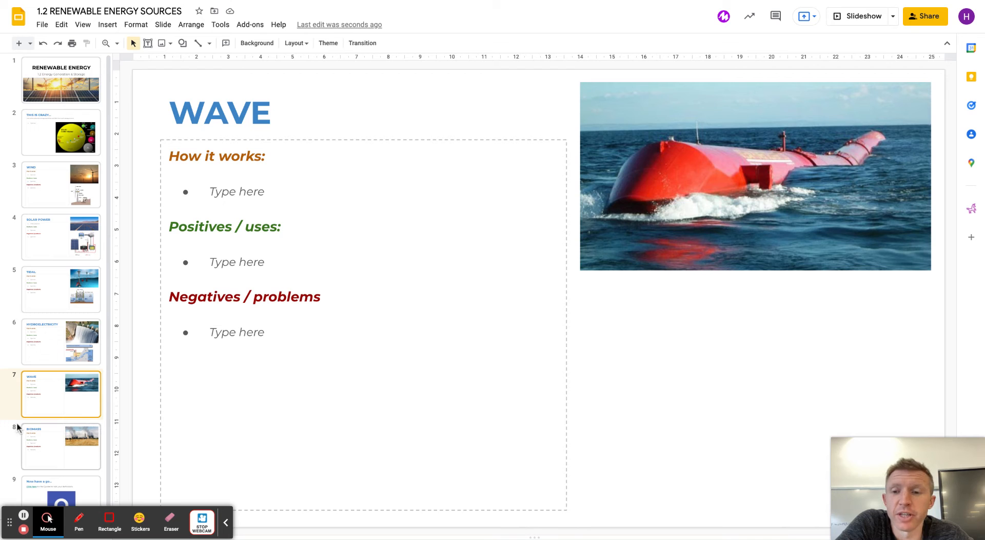
click(61, 447)
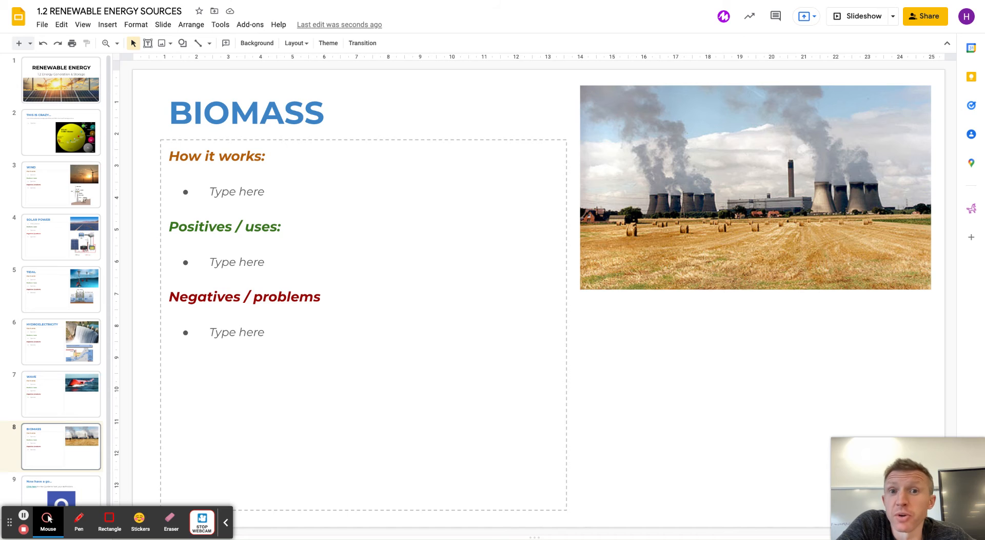
mouse_move(811, 270)
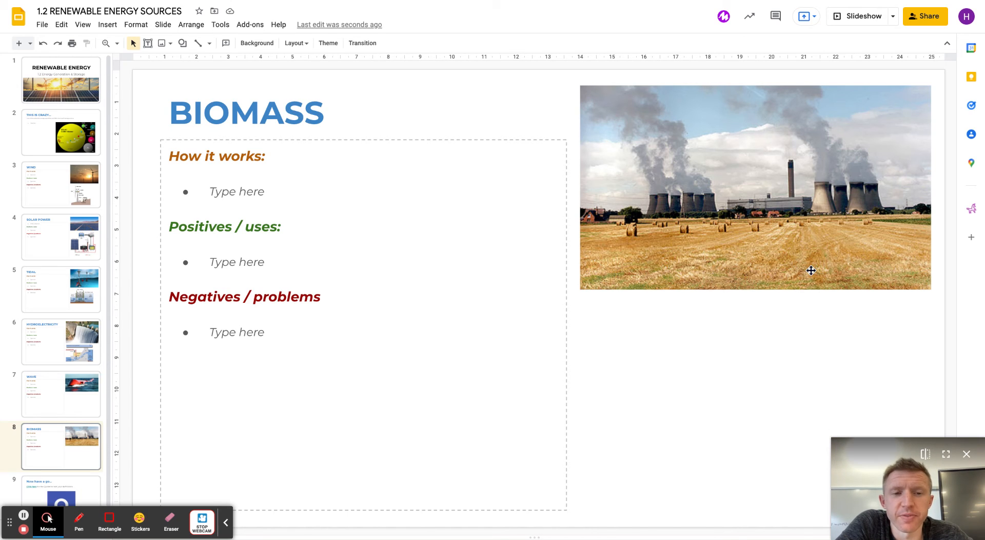
mouse_move(876, 237)
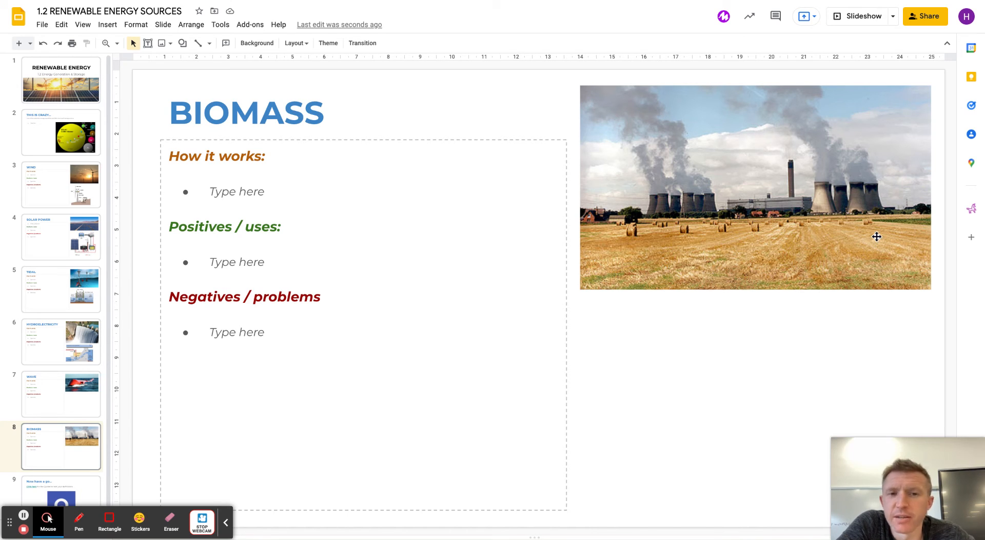
mouse_move(877, 237)
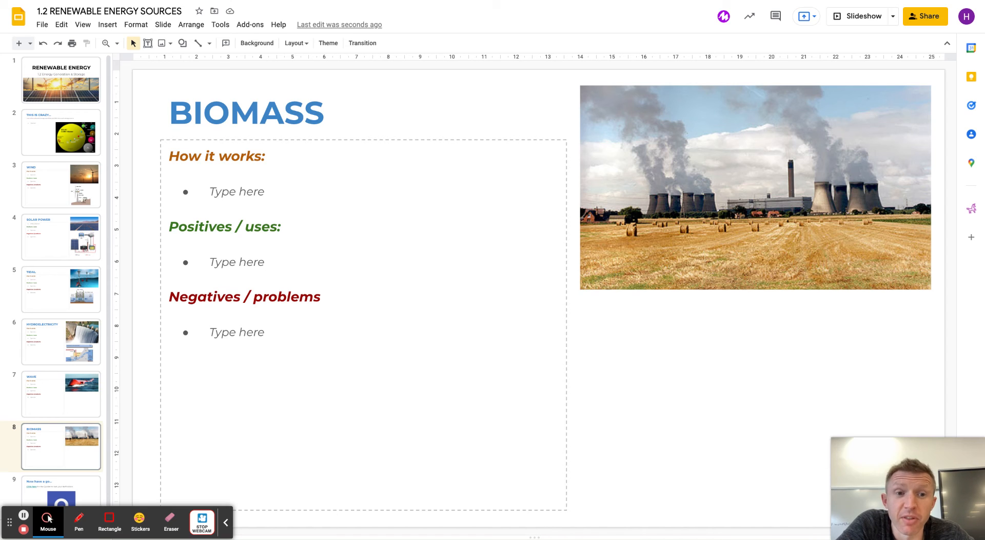
mouse_move(711, 229)
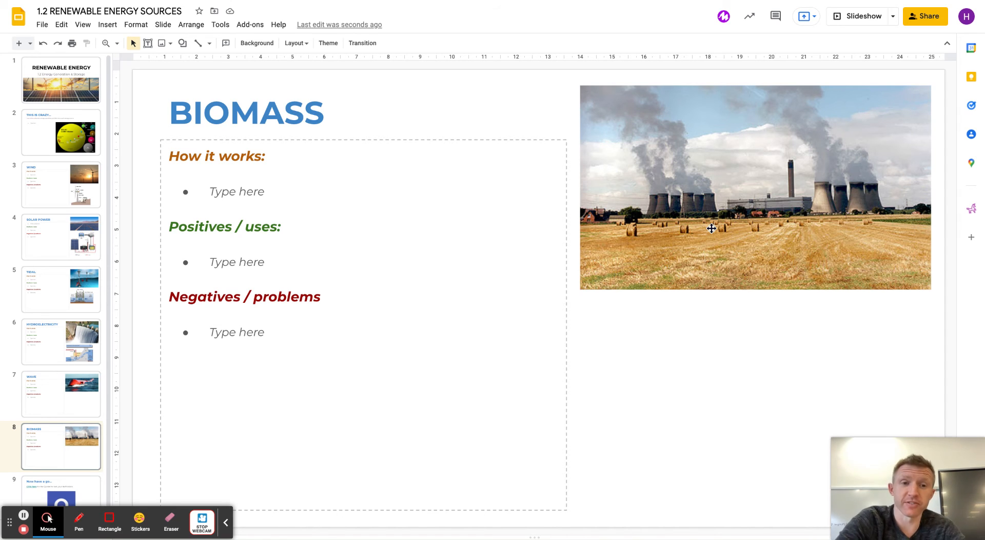
click(61, 490)
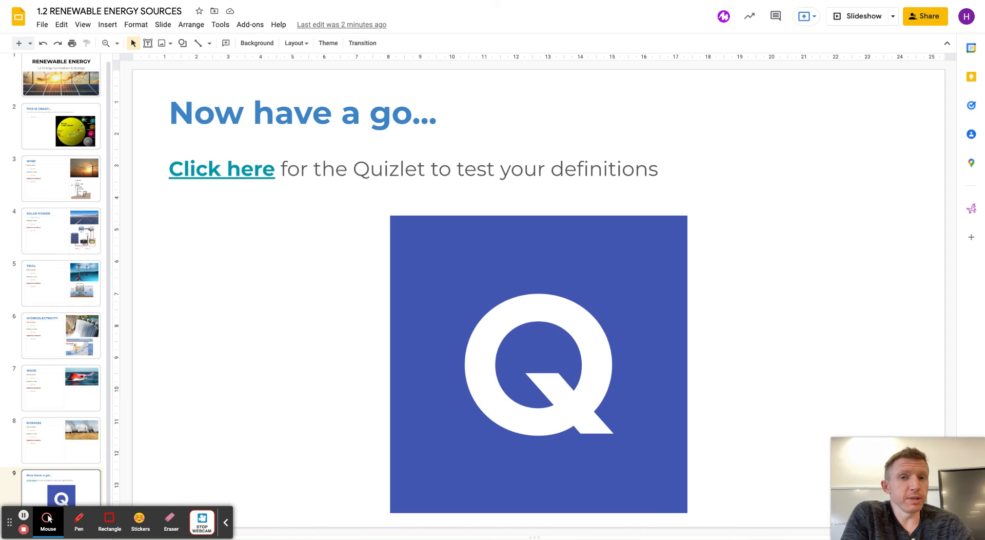
click(61, 440)
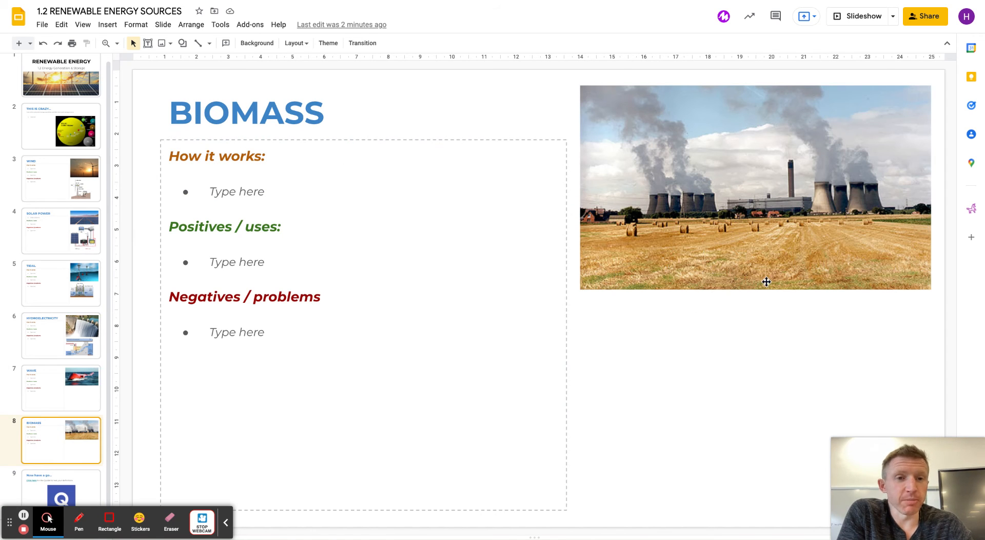
mouse_move(833, 210)
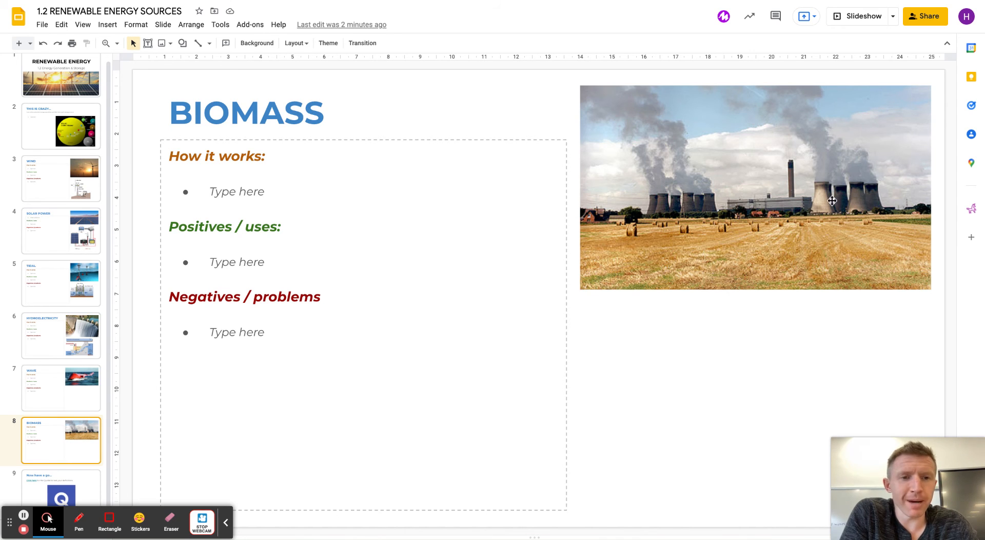
mouse_move(633, 230)
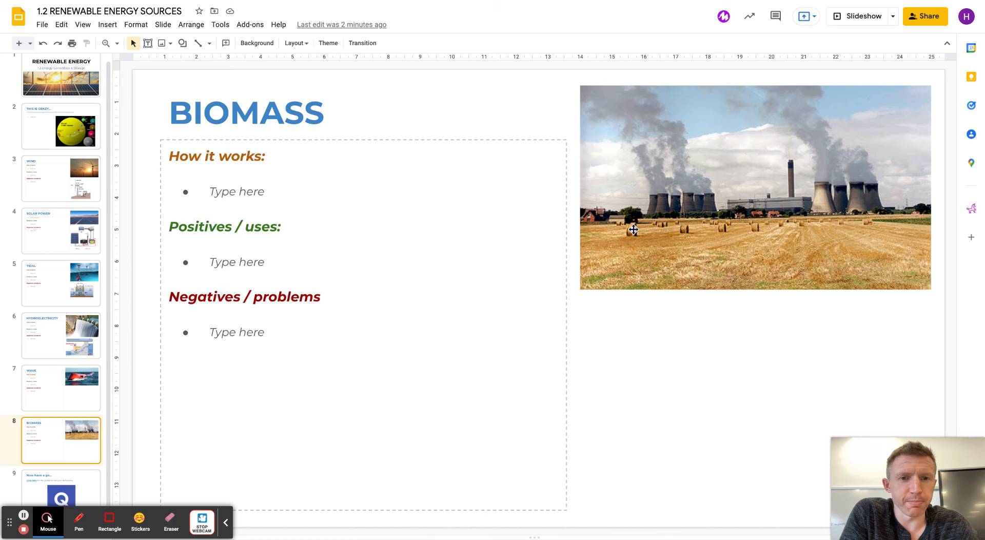
mouse_move(705, 221)
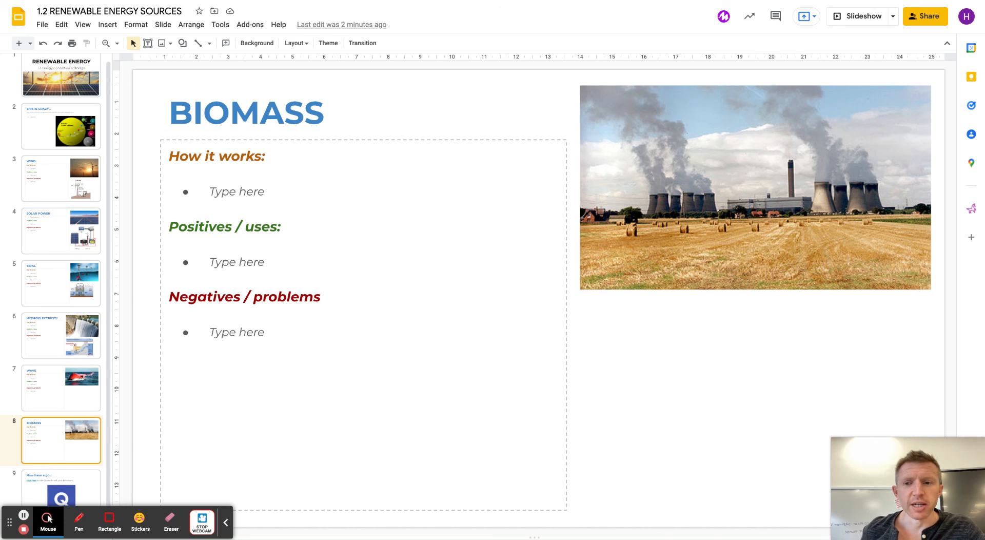
mouse_move(695, 241)
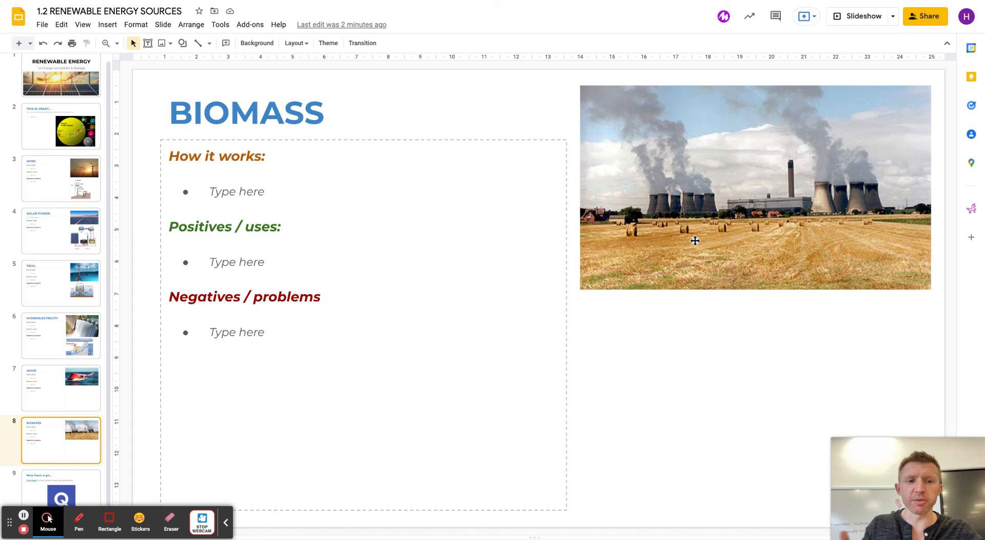